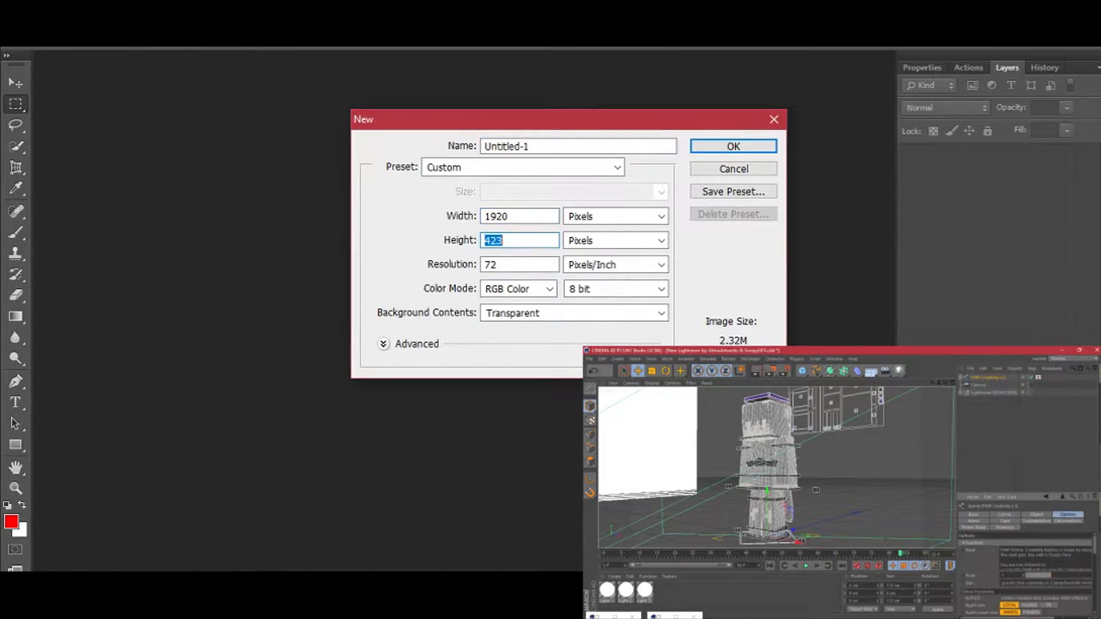
# Create the new 1920 px wide, 72 ppi RGB document with a transparent background.
pyautogui.click(733, 146)
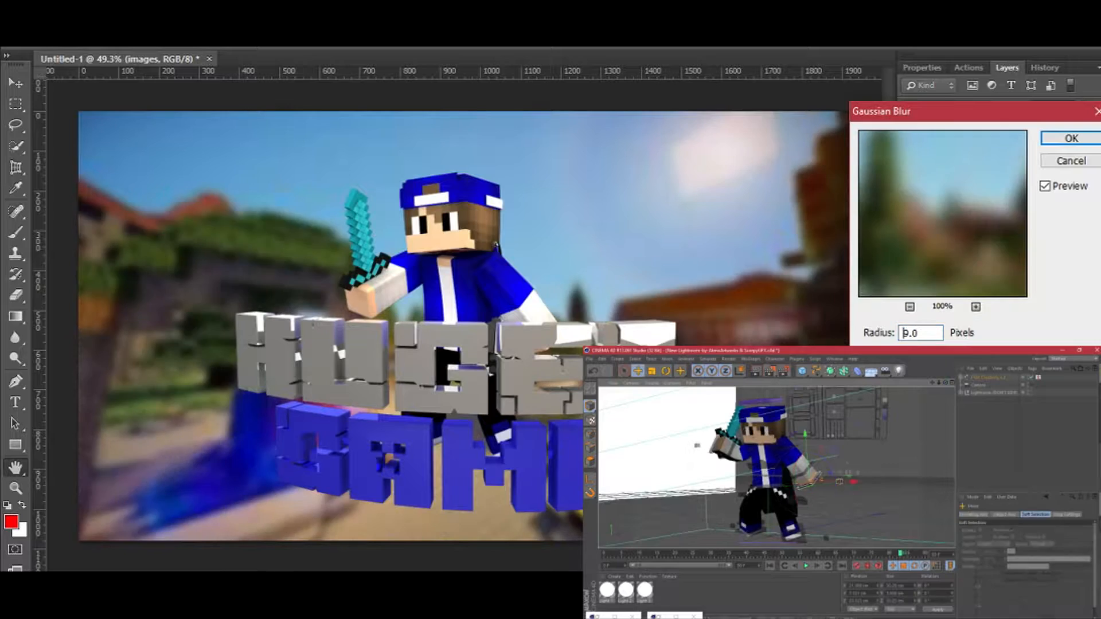
# Apply the Gaussian Blur smart filter to the landscape background layer.
pyautogui.click(1068, 138)
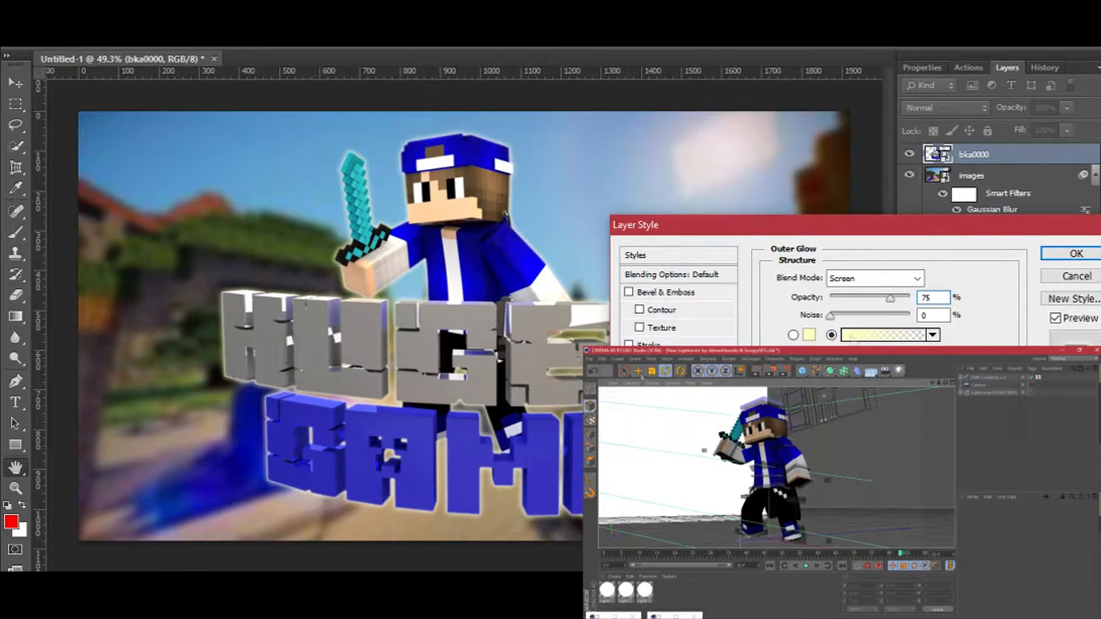
# Apply a Screen-blended Outer Glow at 75% opacity to the bka0000 render layer.
pyautogui.click(1074, 253)
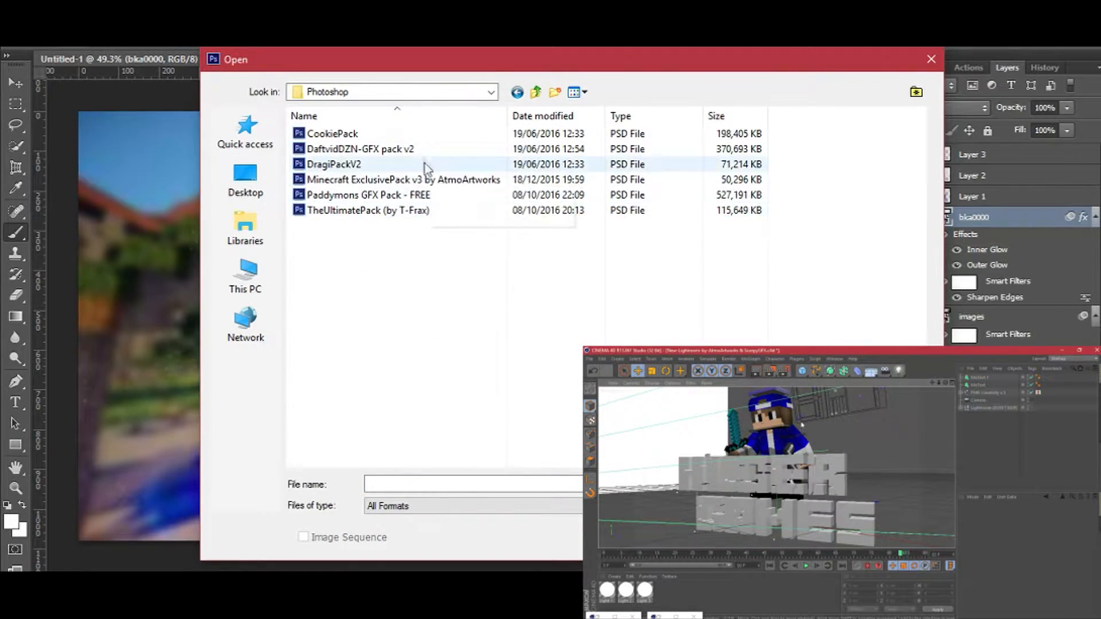
# Open CookiePack.psd from the Photoshop folder.
pyautogui.doubleClick(333, 133)
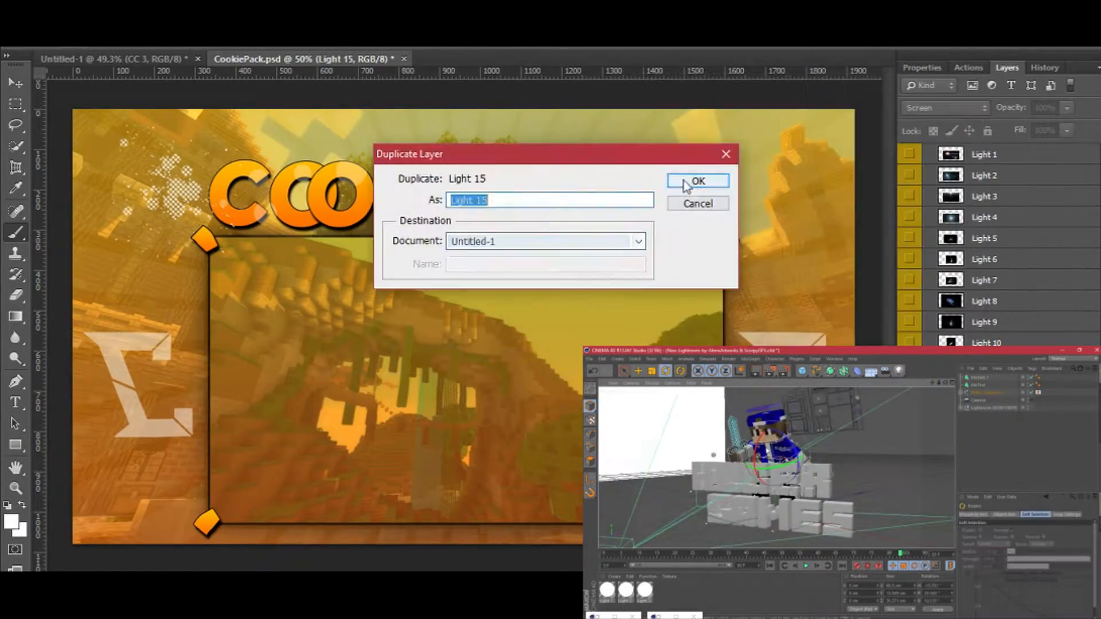
# Duplicate the Light 15 layer into Untitled-1, then return to the CookiePack document.
pyautogui.click(696, 181)
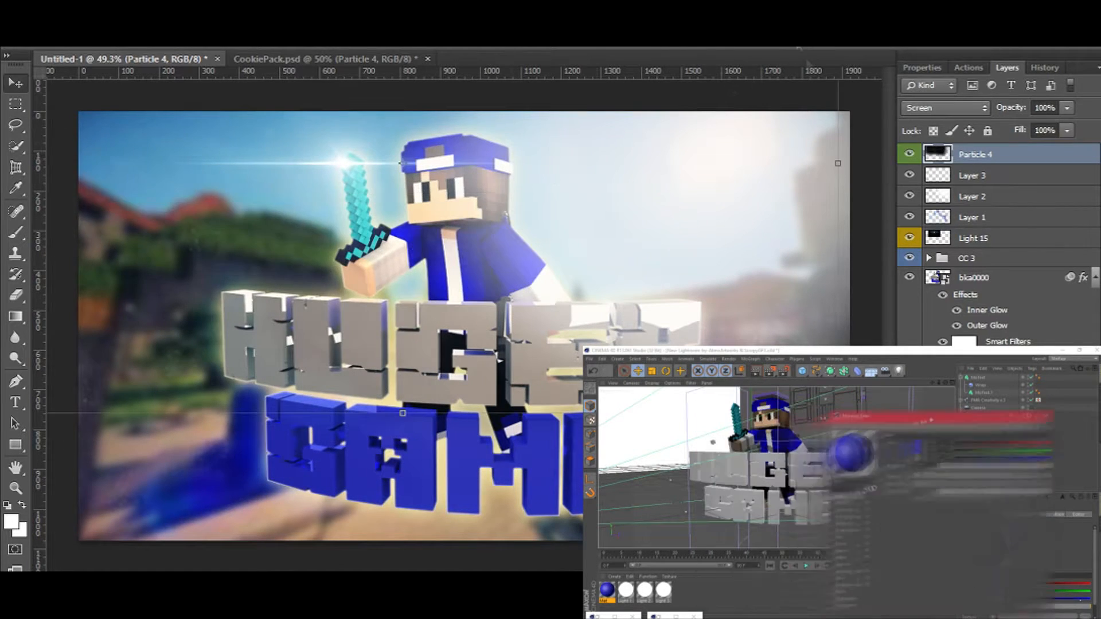
pyautogui.click(324, 58)
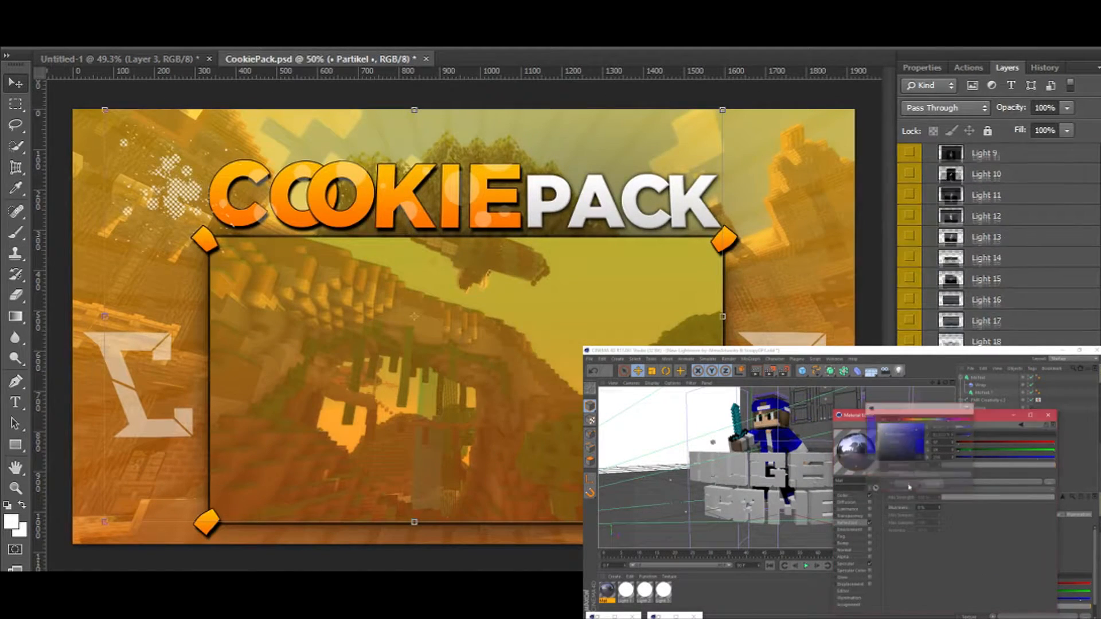